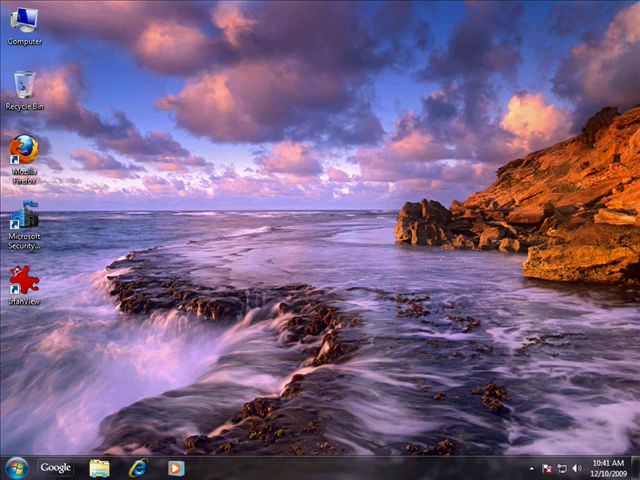
pyautogui.moveTo(368, 352)
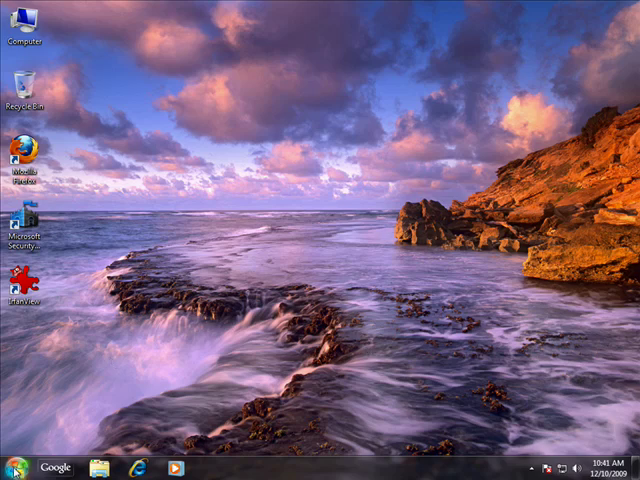
# Navigate from Start through Control Panel and Programs to the Programs and Features list.
pyautogui.click(16, 464)
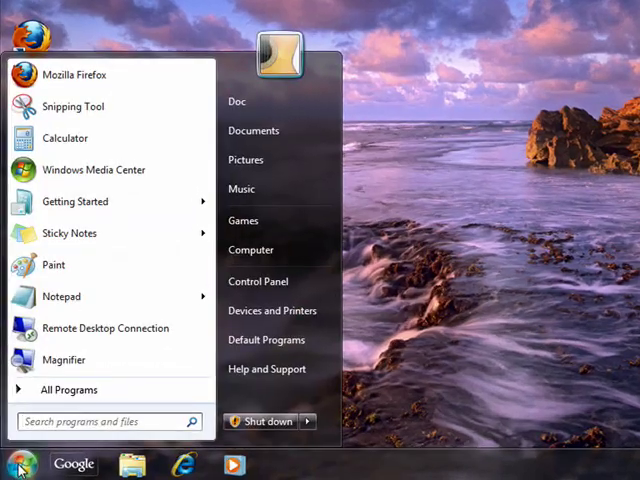
pyautogui.moveTo(258, 280)
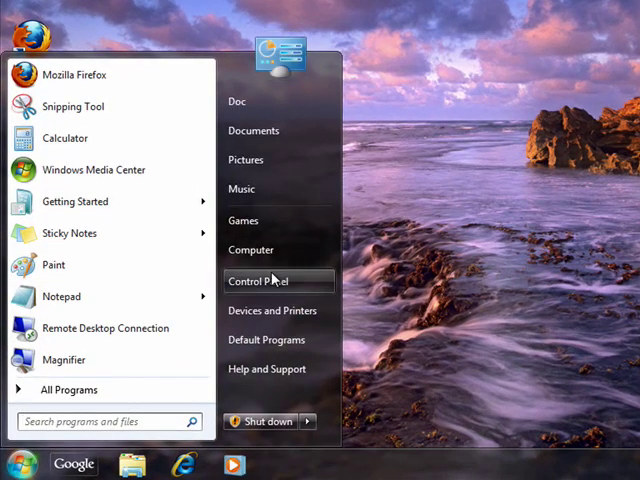
pyautogui.click(258, 280)
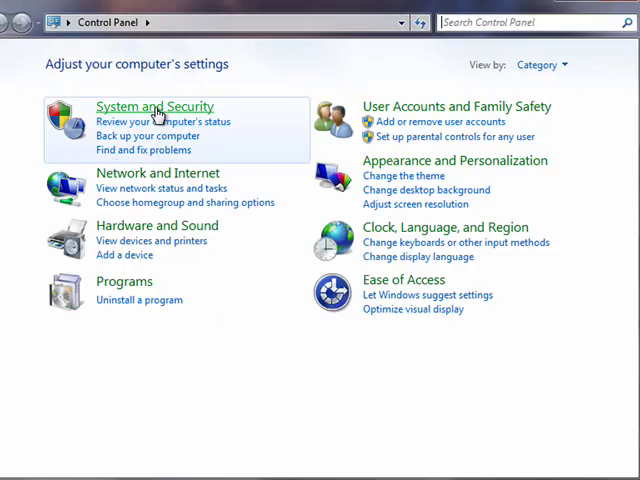
pyautogui.click(152, 106)
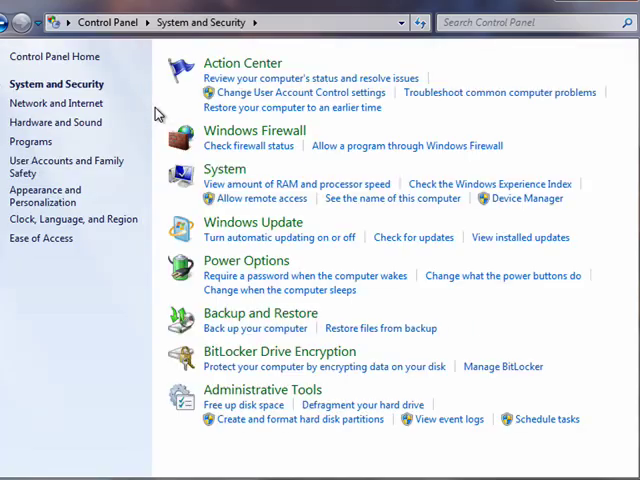
pyautogui.moveTo(30, 140)
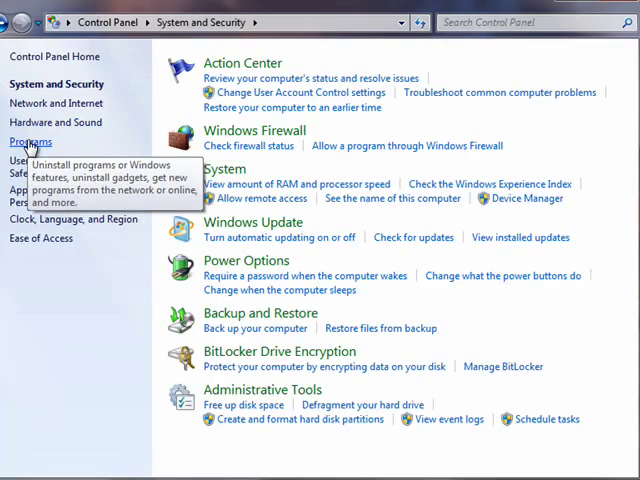
pyautogui.click(32, 140)
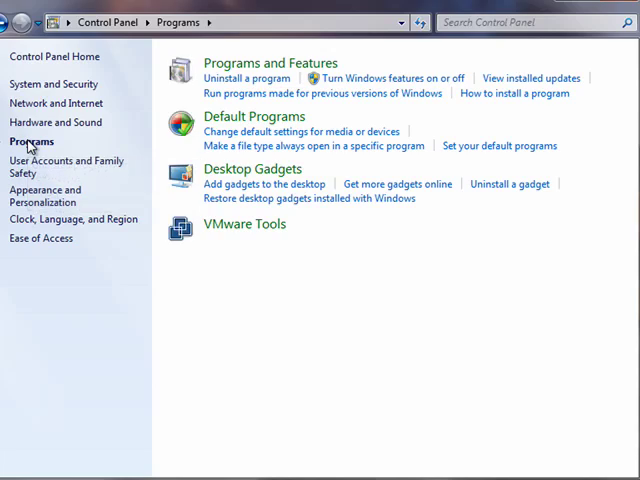
pyautogui.moveTo(270, 64)
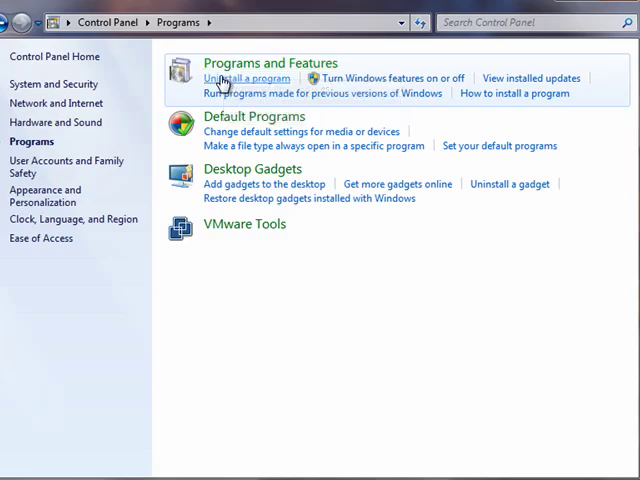
pyautogui.click(246, 78)
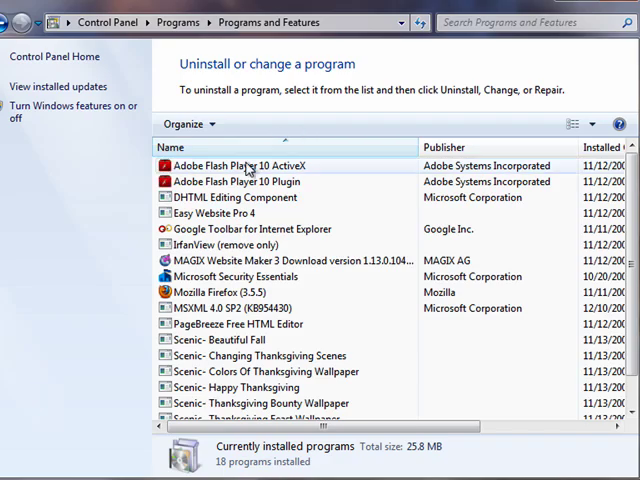
# Select 'Scenic- Beautiful Fall' in the program list and begin its uninstall.
pyautogui.scroll(-3)
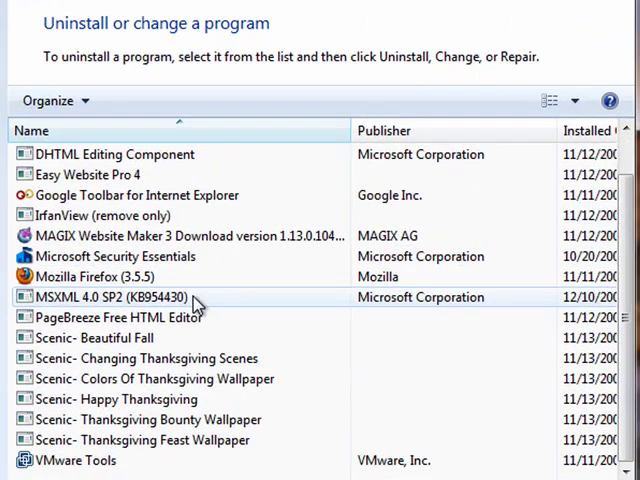
pyautogui.moveTo(170, 316)
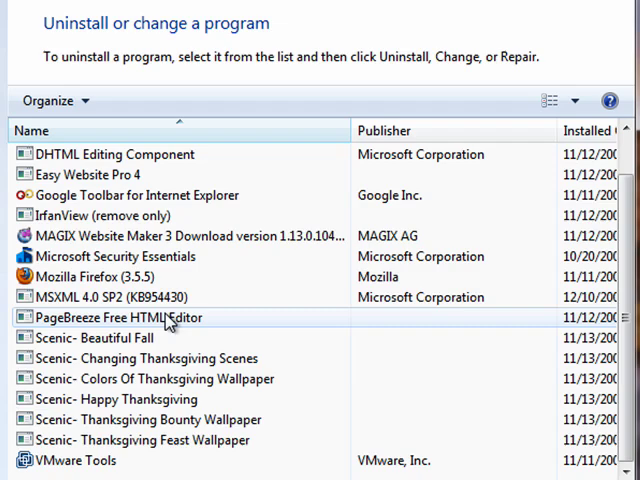
pyautogui.click(90, 338)
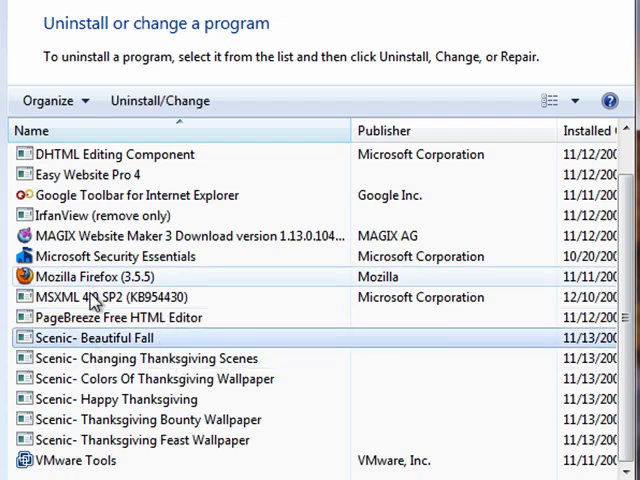
pyautogui.moveTo(156, 100)
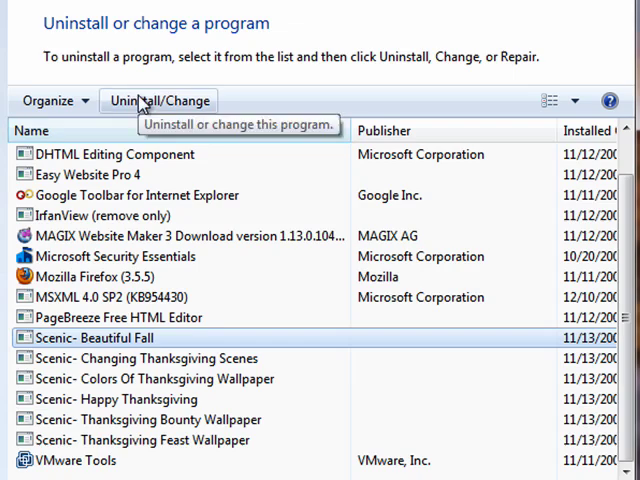
pyautogui.moveTo(158, 100)
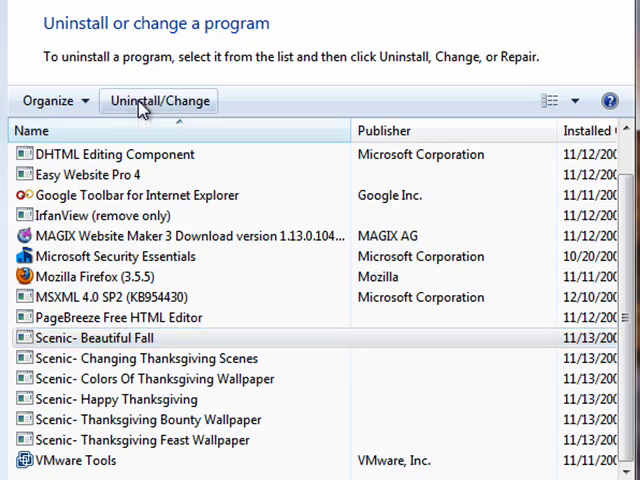
pyautogui.click(158, 100)
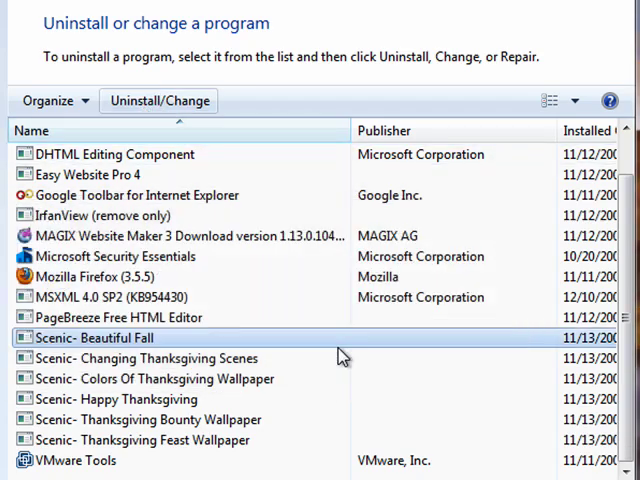
# Confirm removal of the screen saver and acknowledge the 'successfully removed' message.
pyautogui.click(158, 100)
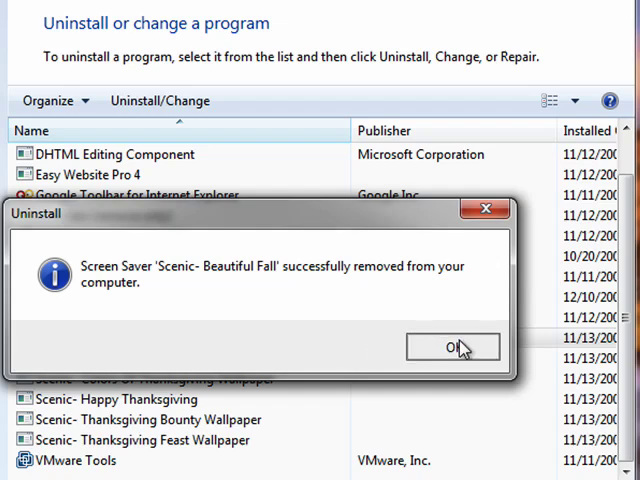
pyautogui.click(452, 348)
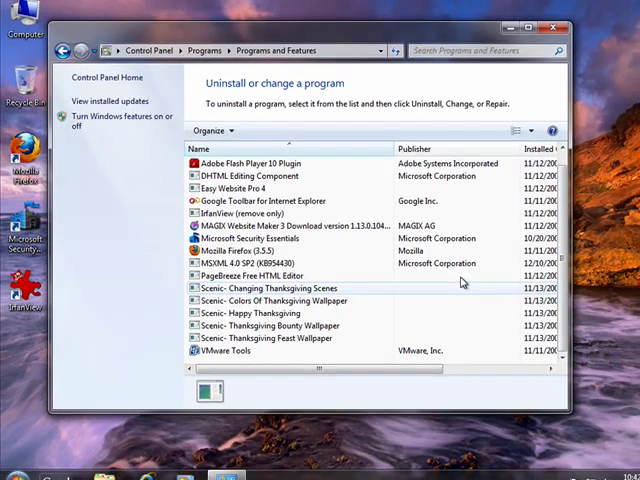